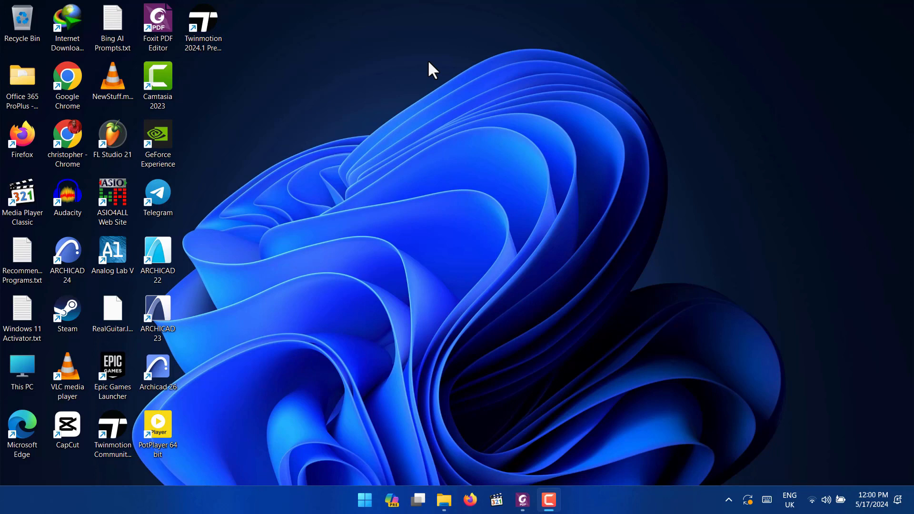
pyautogui.moveTo(442, 129)
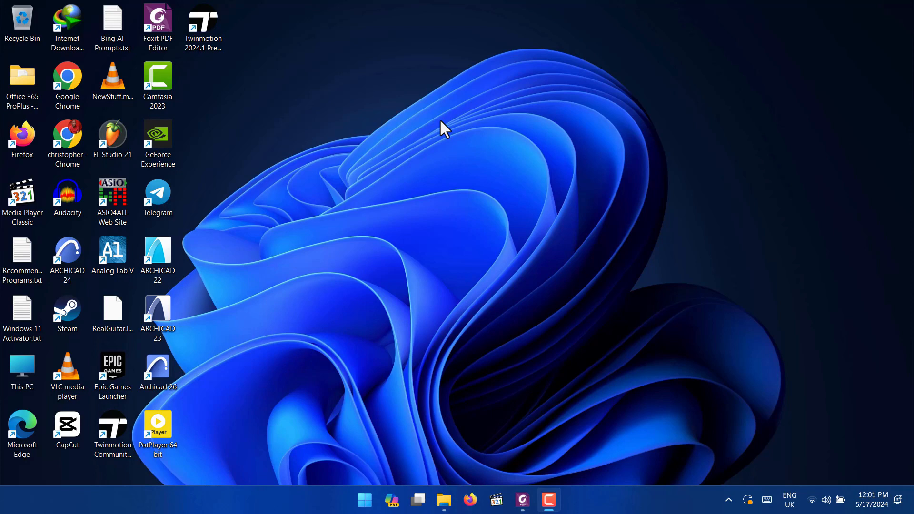
pyautogui.moveTo(442, 130)
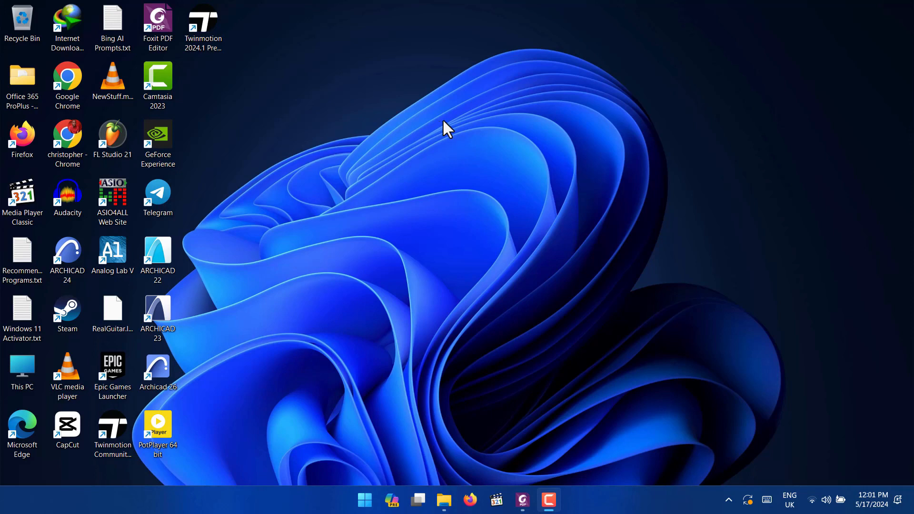
pyautogui.moveTo(446, 485)
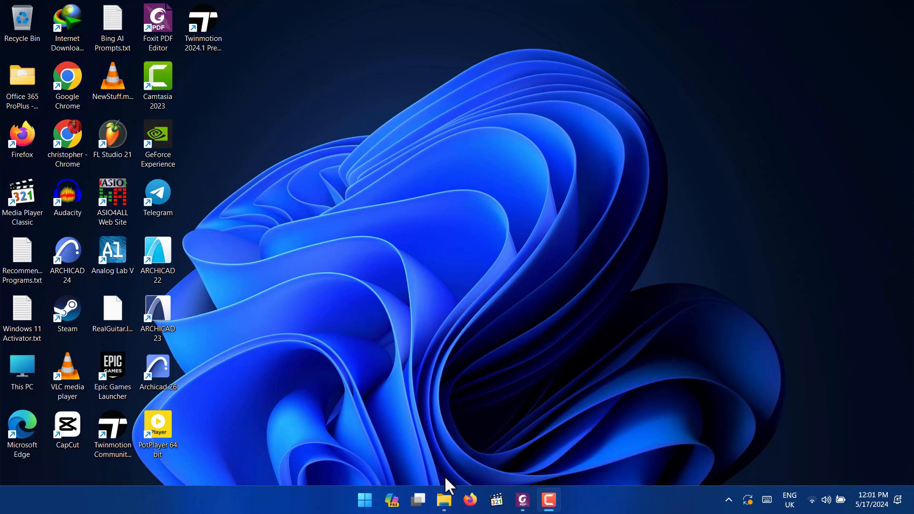
pyautogui.moveTo(436, 449)
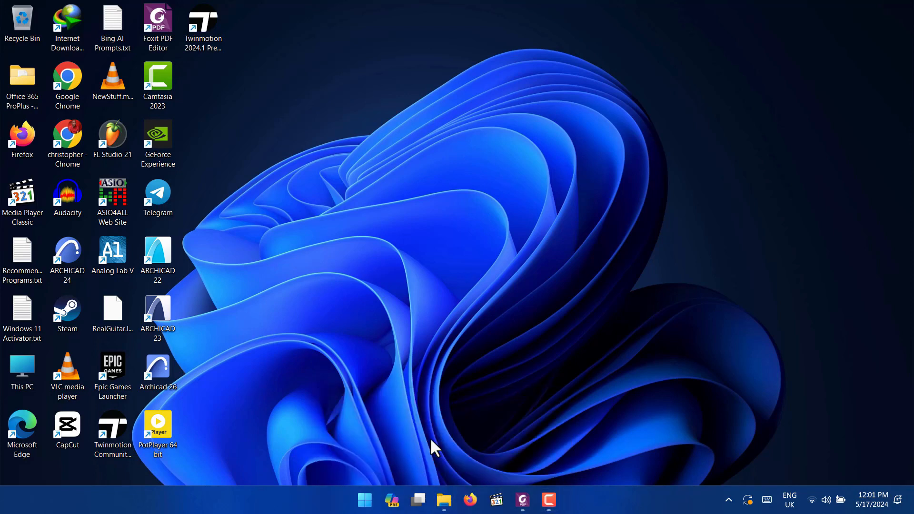
# - Browse drive C and look inside the Program Files folder in a new File Explorer window
pyautogui.click(443, 499)
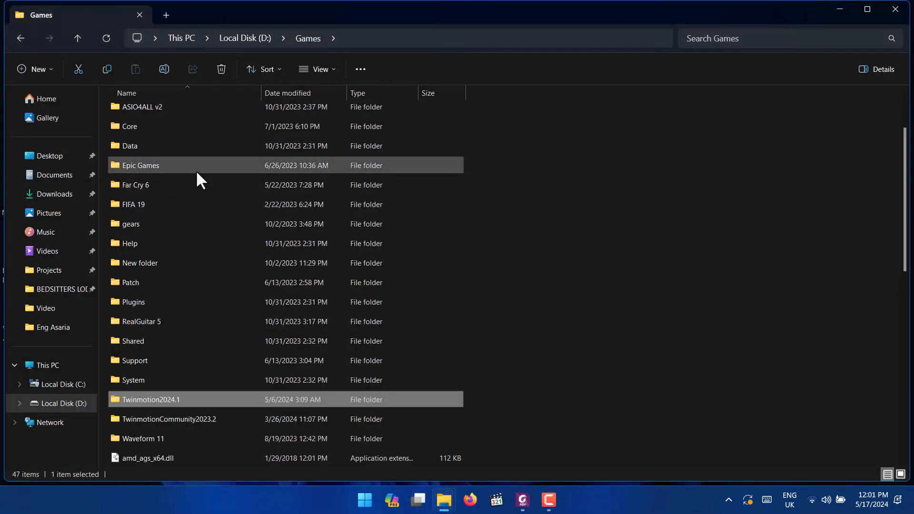
pyautogui.click(60, 383)
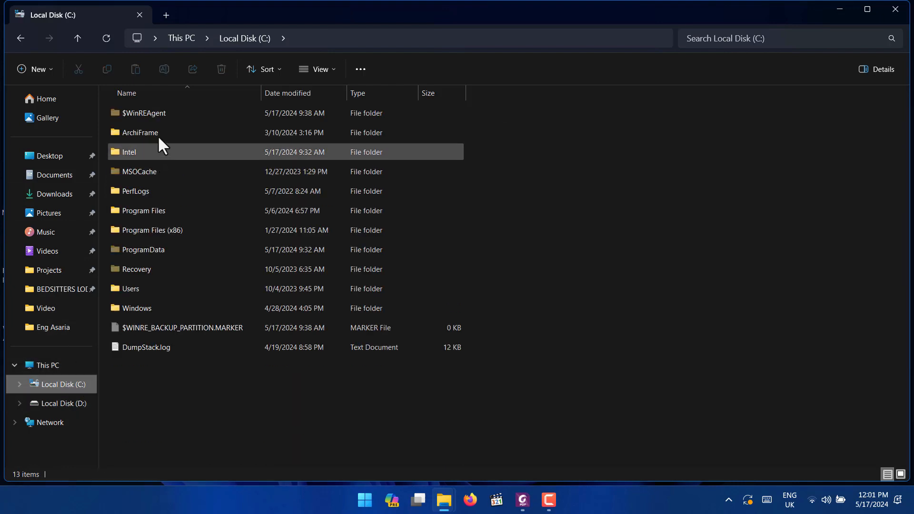
pyautogui.click(143, 210)
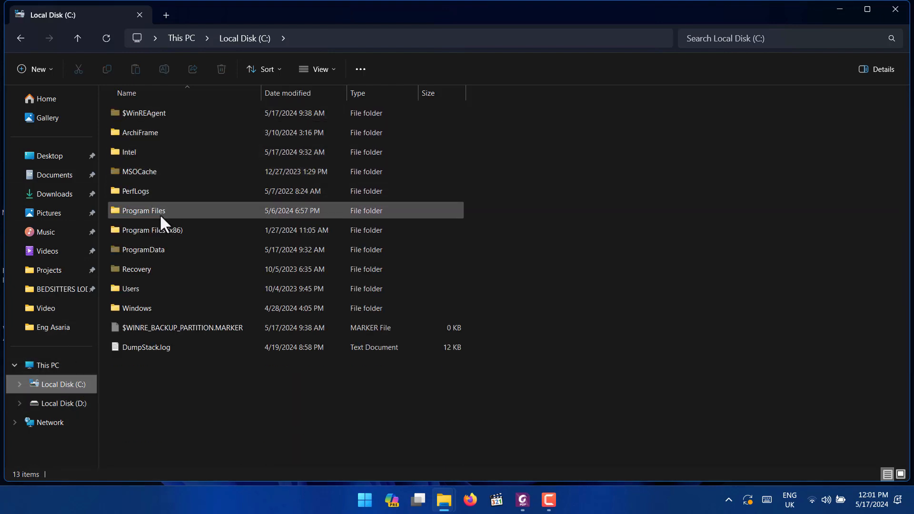
pyautogui.doubleClick(144, 210)
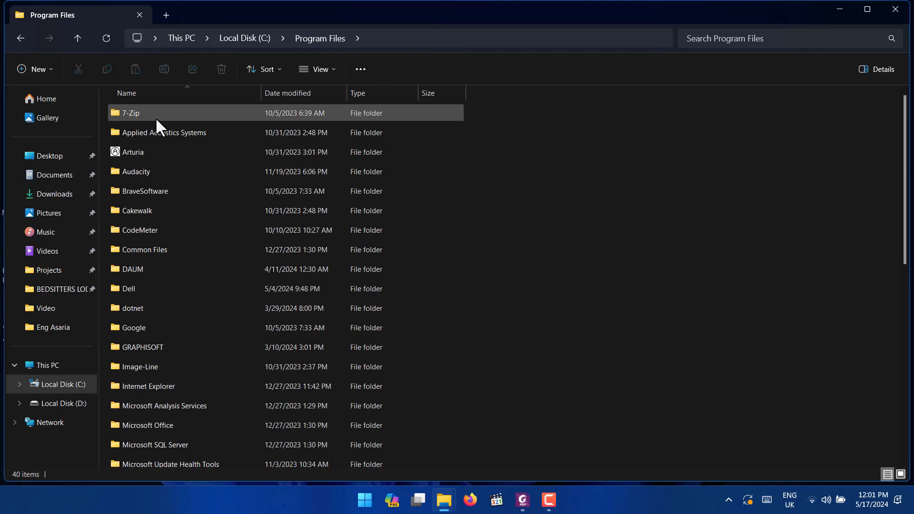
pyautogui.click(129, 288)
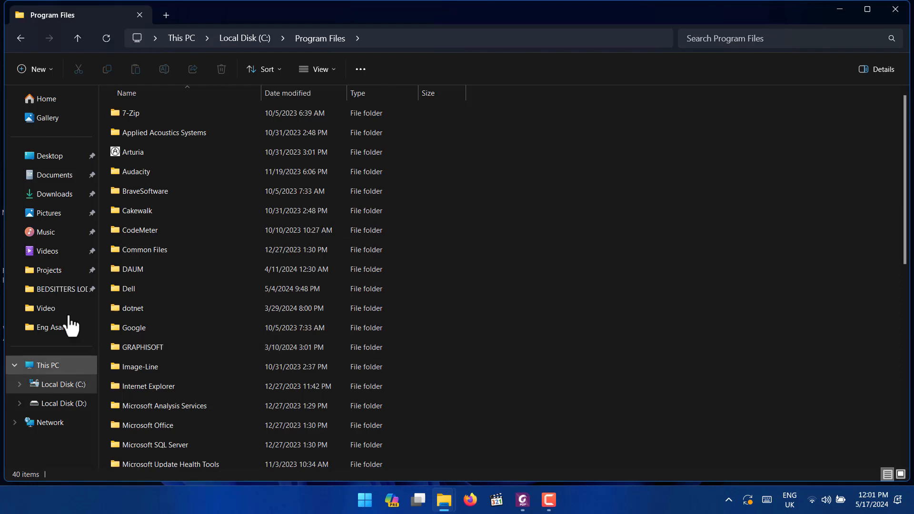
# - Navigate drive D into Games > TwinmotionCommunity2023.2 and select Twinmotion.exe
pyautogui.click(61, 404)
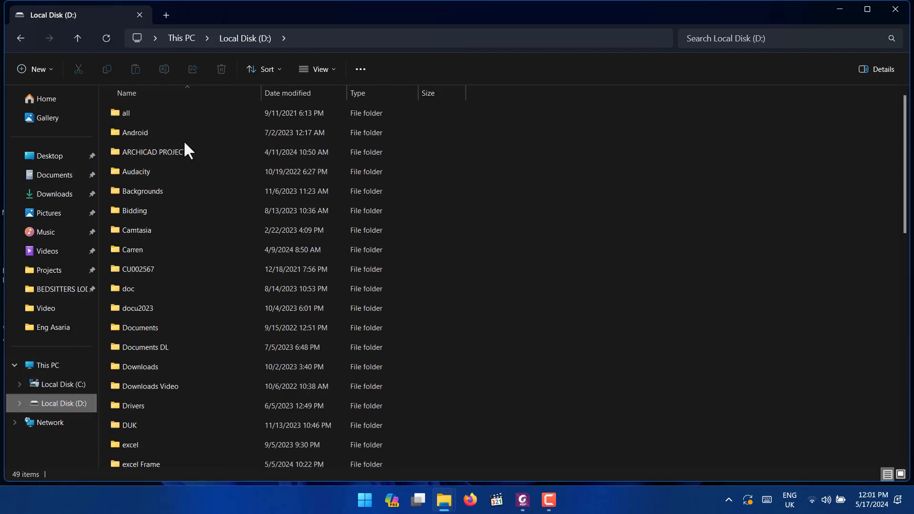
pyautogui.click(133, 406)
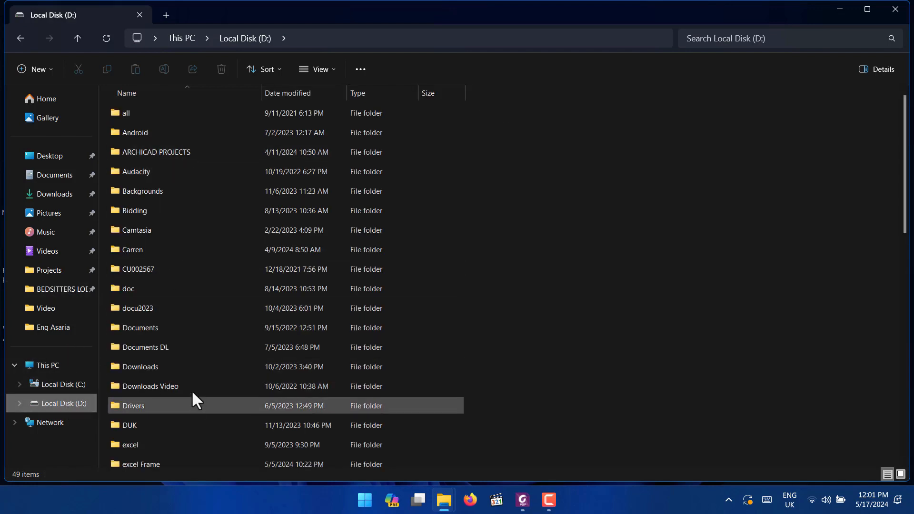
pyautogui.click(136, 230)
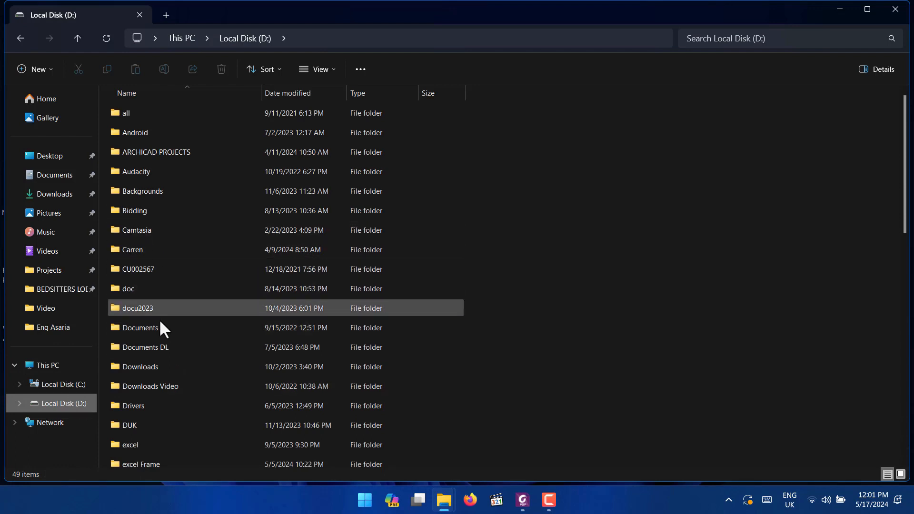
pyautogui.scroll(-3)
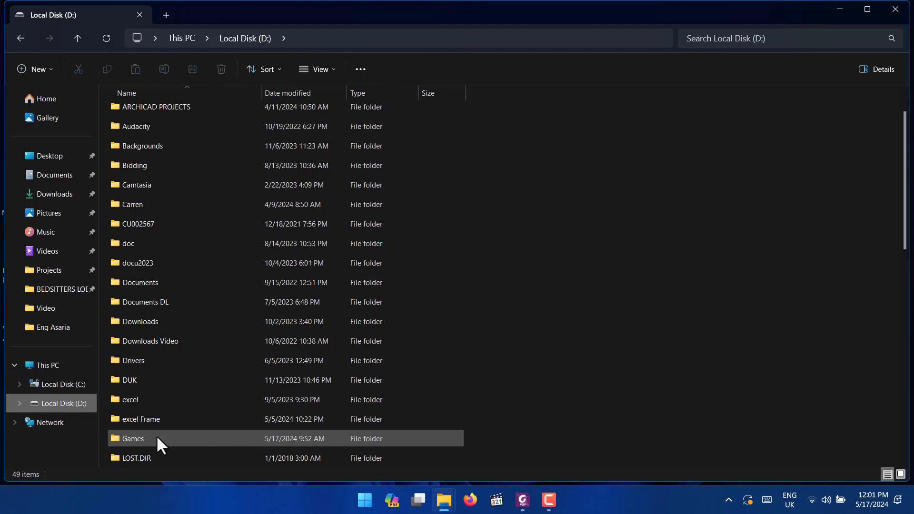
pyautogui.doubleClick(132, 438)
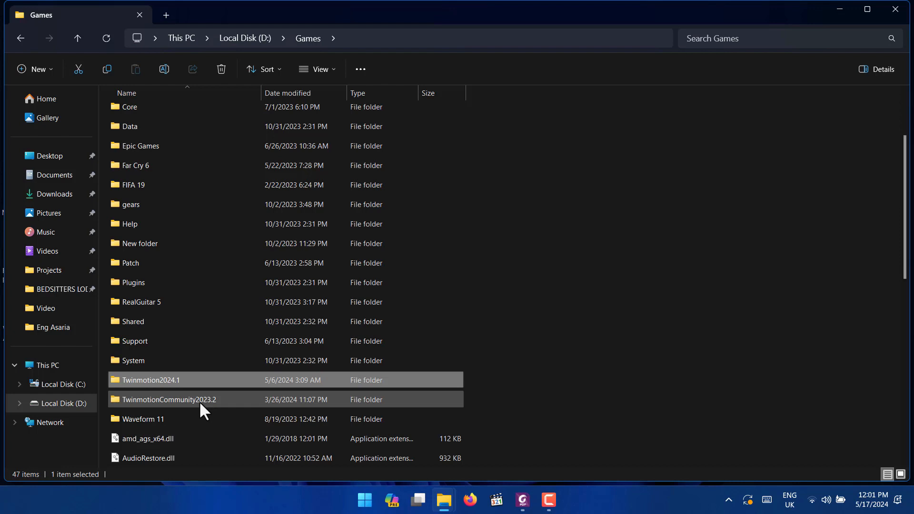
pyautogui.doubleClick(169, 399)
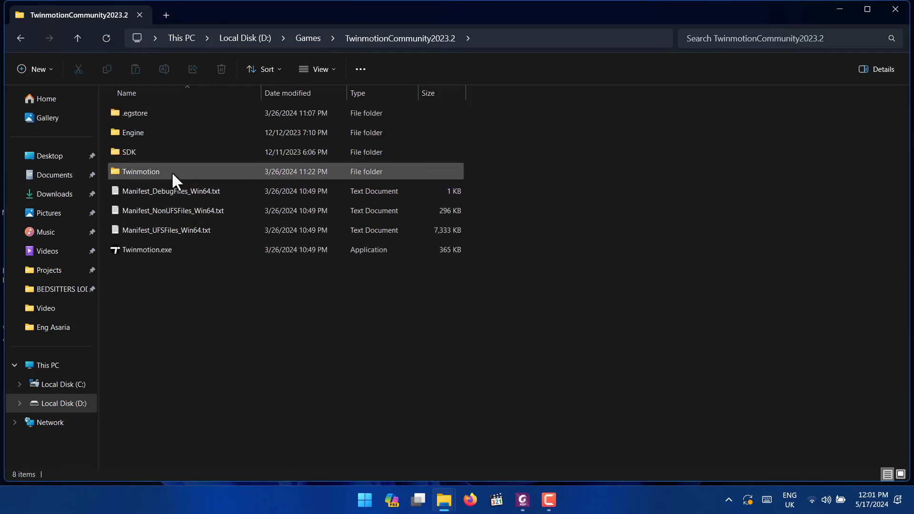
pyautogui.click(147, 250)
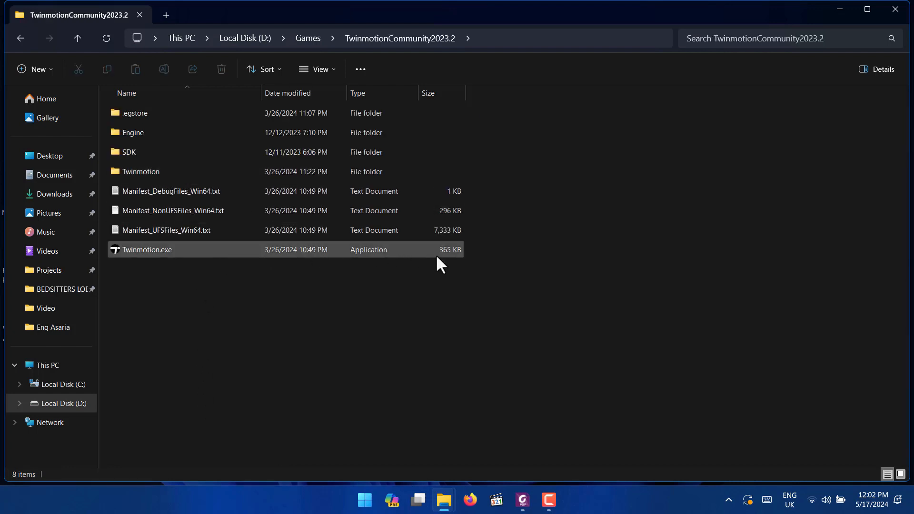
pyautogui.moveTo(153, 259)
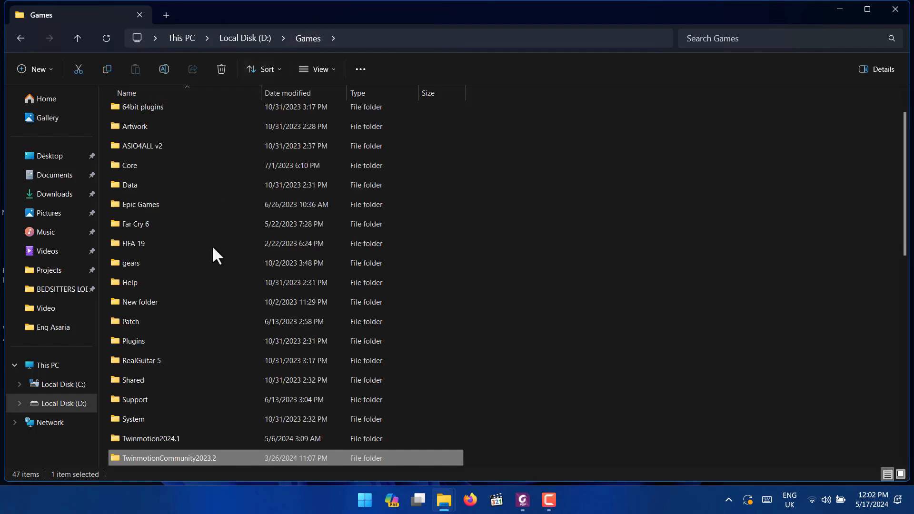
pyautogui.moveTo(192, 458)
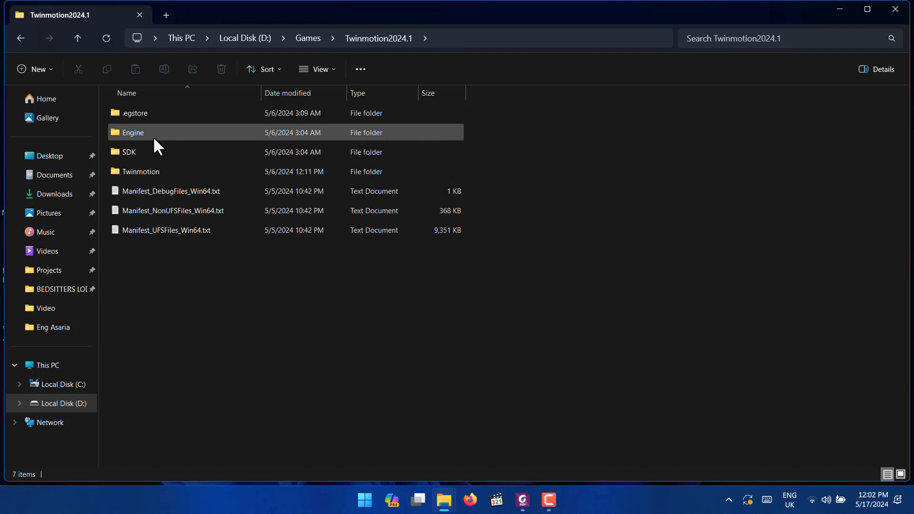
pyautogui.moveTo(172, 140)
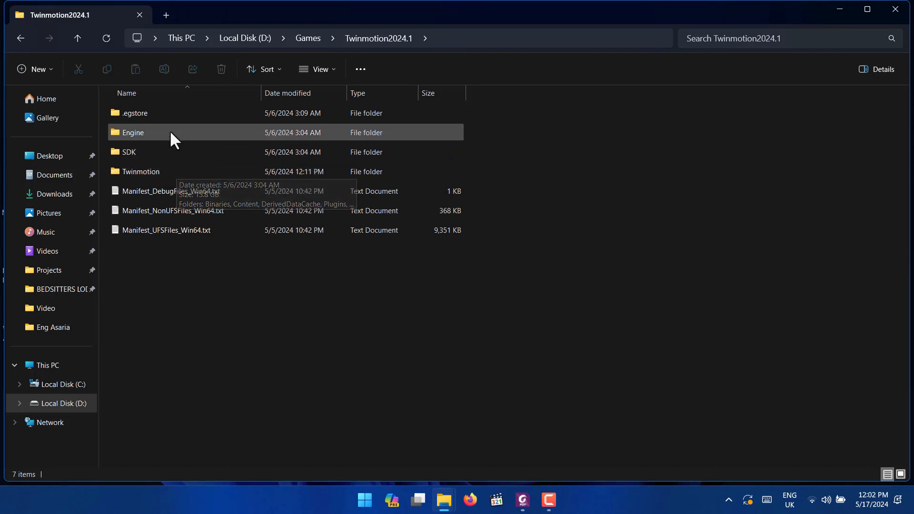
# - Drill into Twinmotion > Binaries > Win64 to list TwinmotionCookedEditor-Win64-Shipping
pyautogui.click(141, 171)
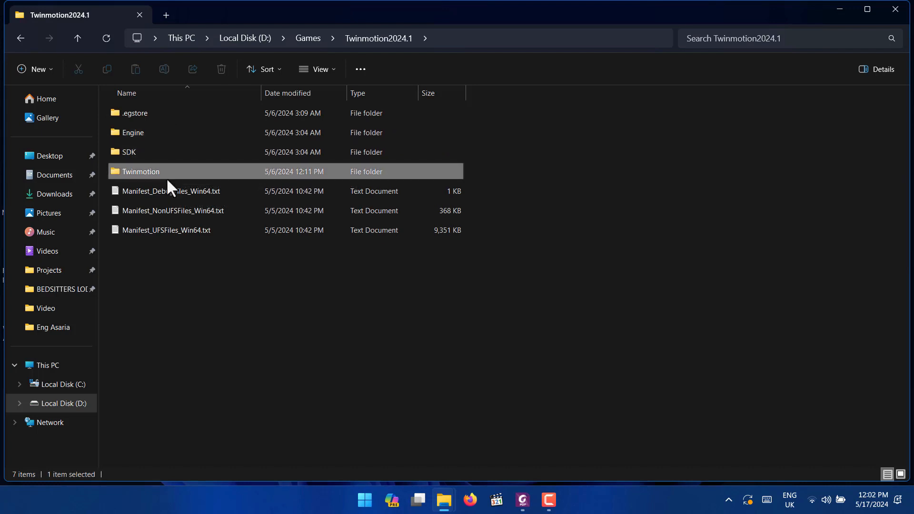
pyautogui.doubleClick(141, 171)
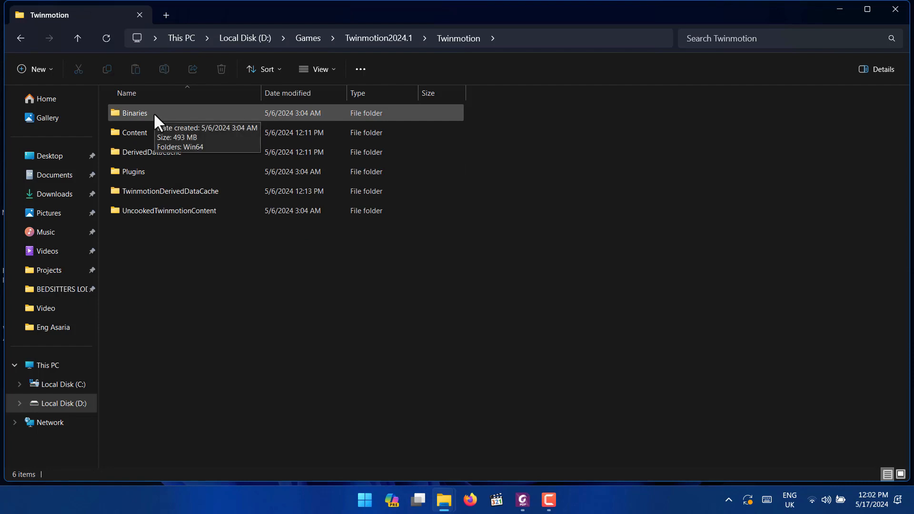
pyautogui.doubleClick(134, 113)
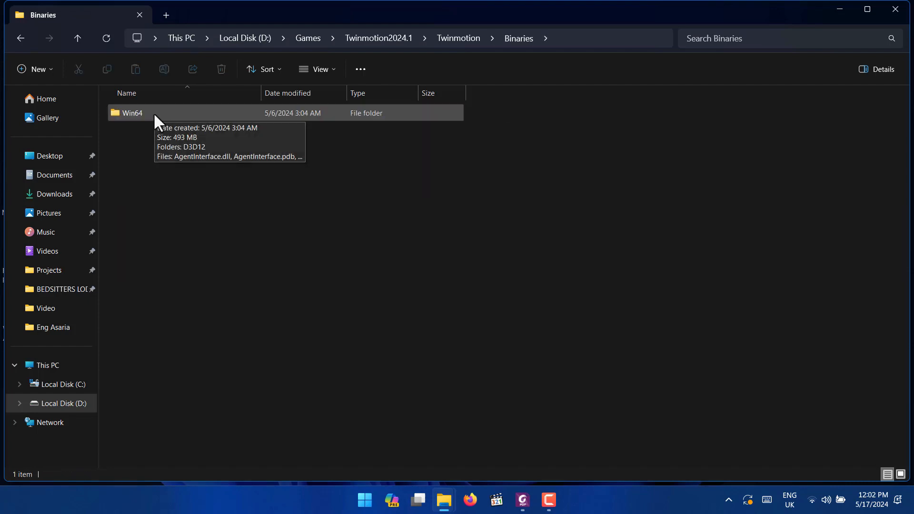
pyautogui.doubleClick(132, 112)
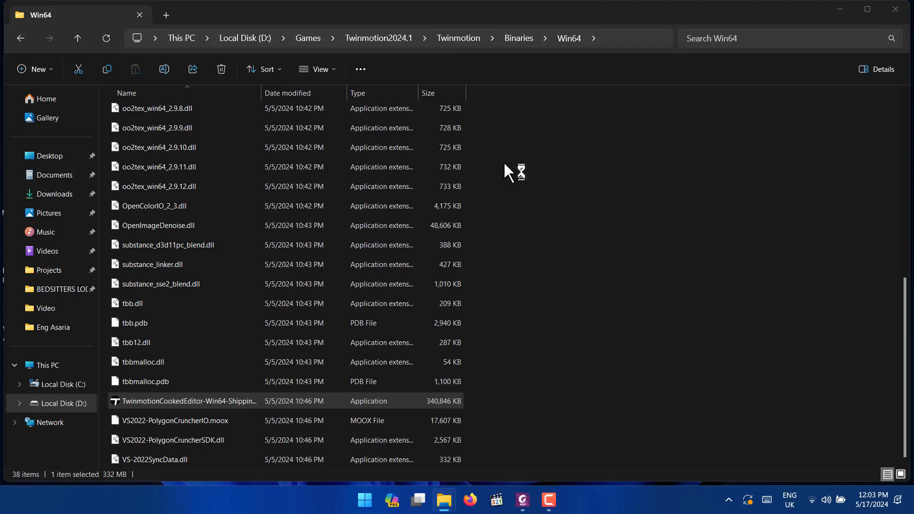
# - Launch TwinmotionCookedEditor-Win64-Shipping.exe and wait for the 2024.1 splash to load
pyautogui.doubleClick(188, 400)
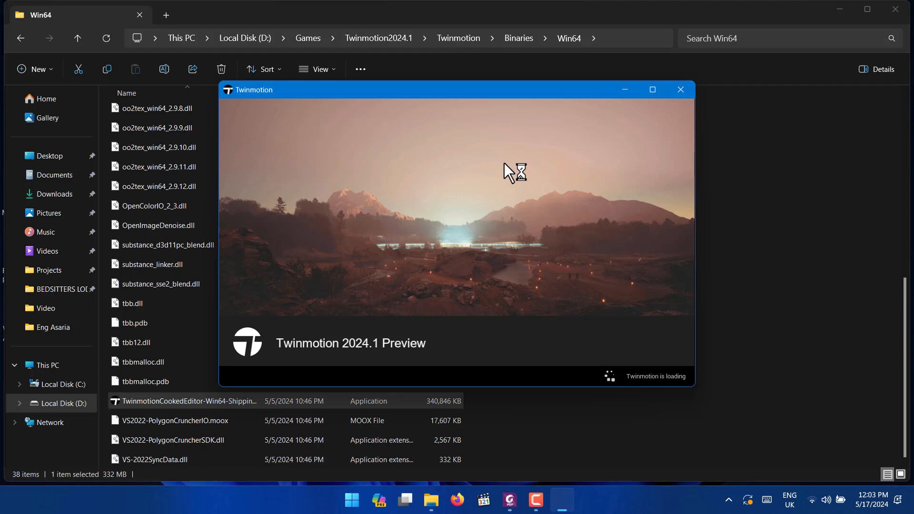
pyautogui.moveTo(583, 61)
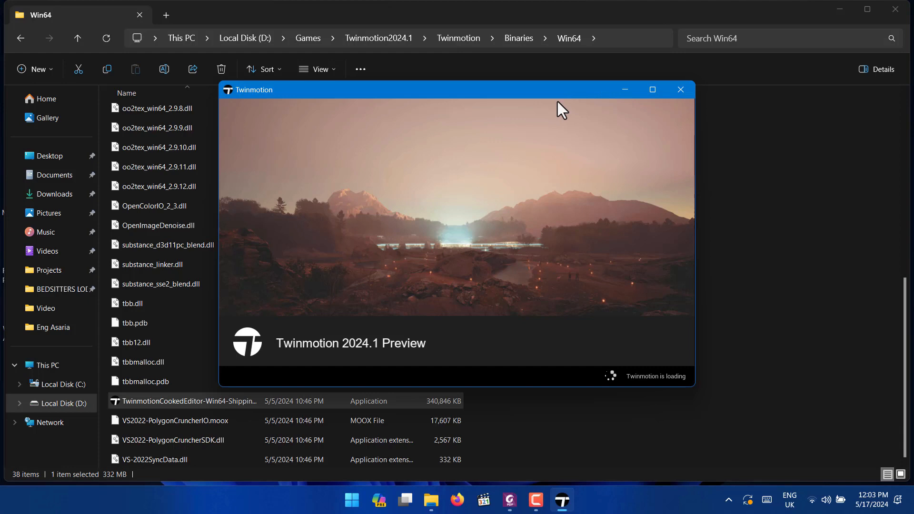
pyautogui.moveTo(526, 186)
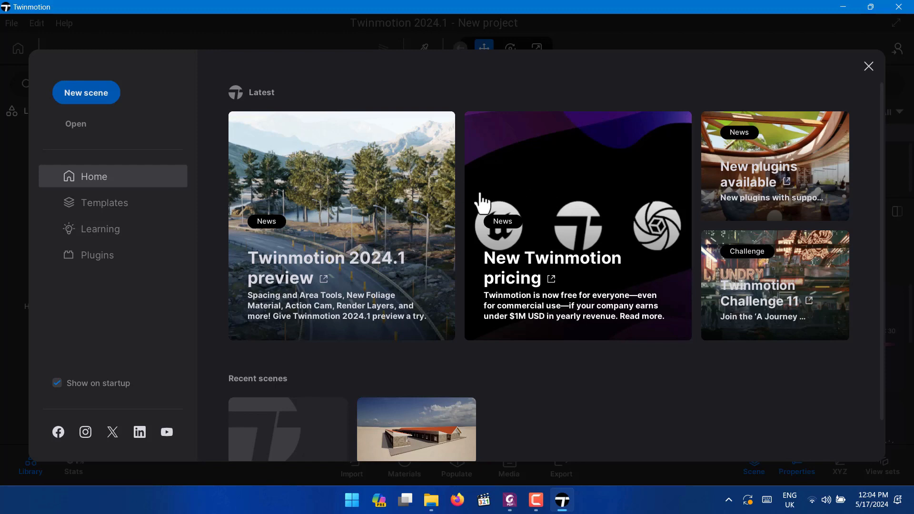
pyautogui.scroll(-3)
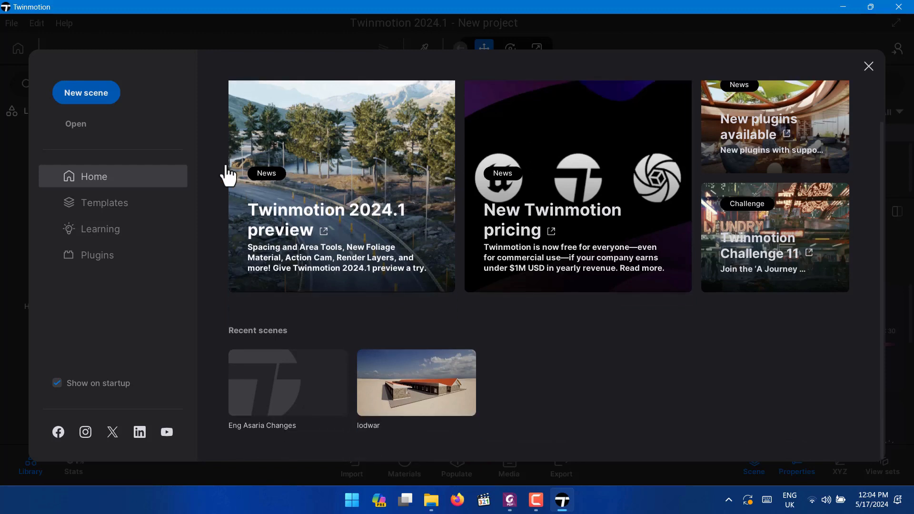
pyautogui.click(105, 202)
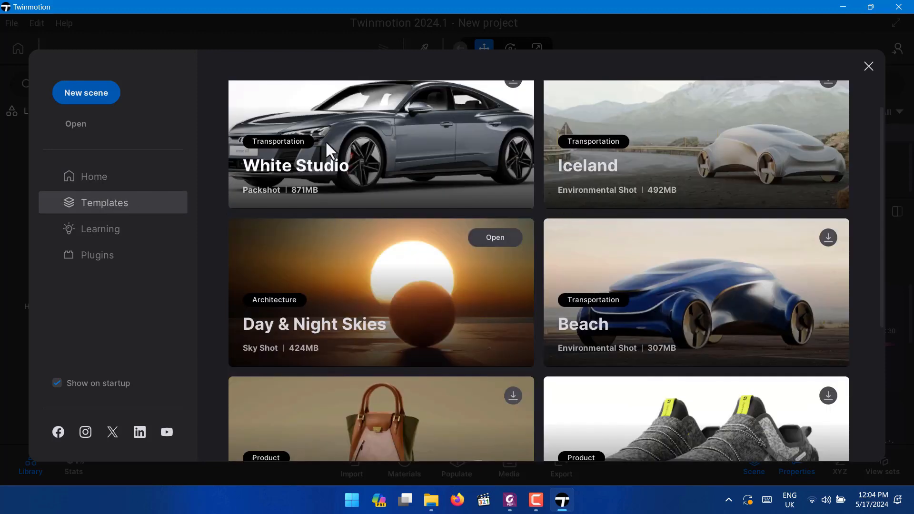
pyautogui.scroll(-3)
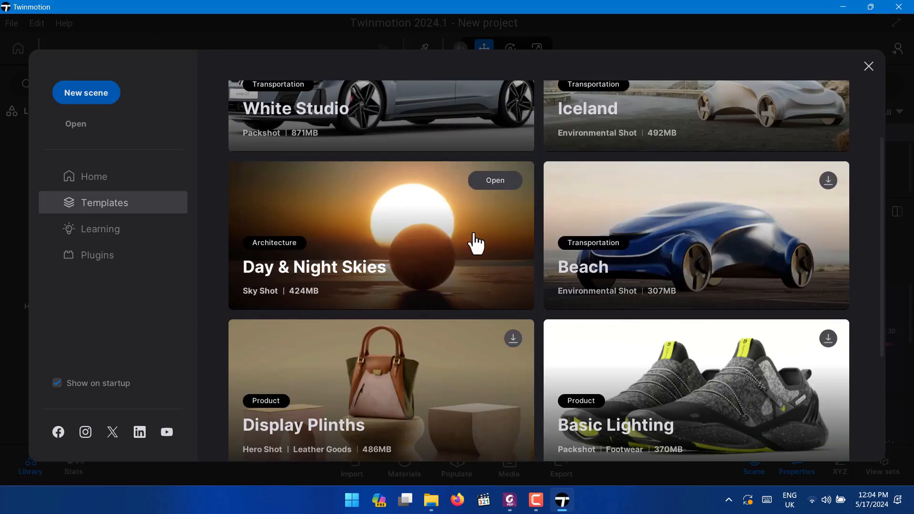
pyautogui.click(92, 177)
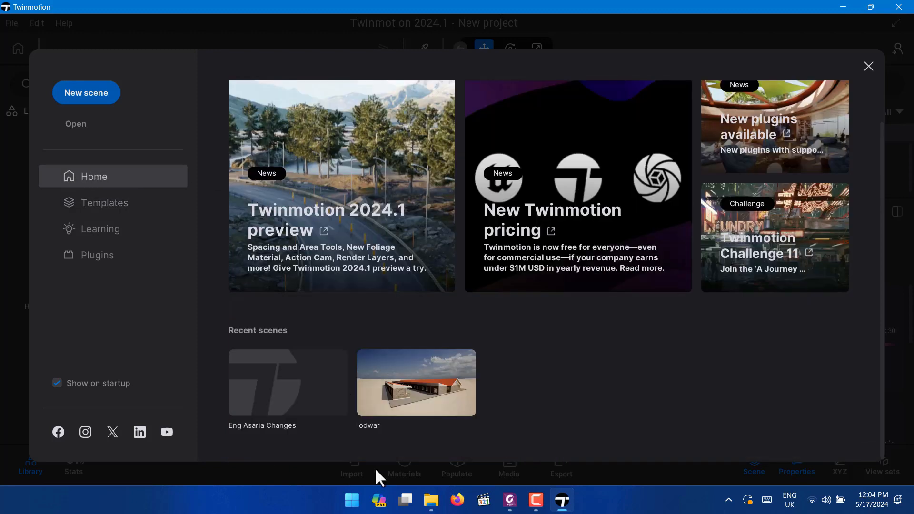
pyautogui.moveTo(149, 114)
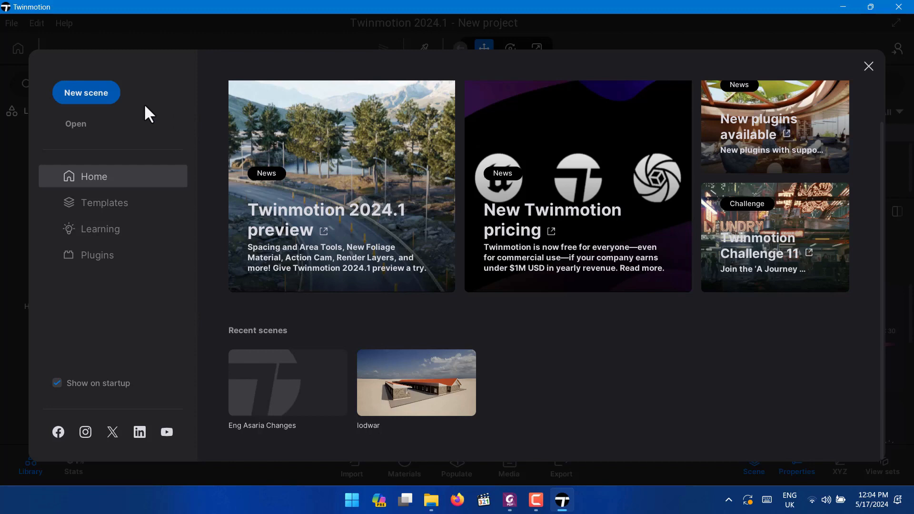
pyautogui.moveTo(76, 124)
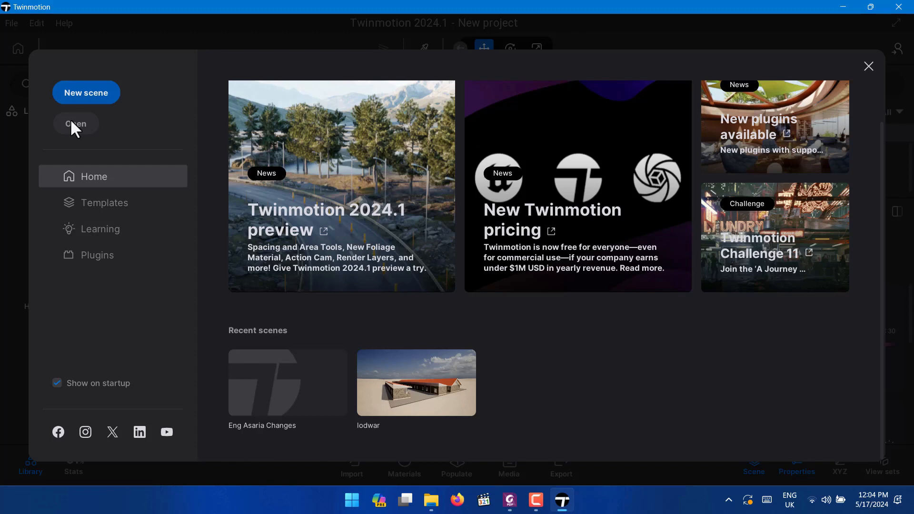
pyautogui.moveTo(202, 55)
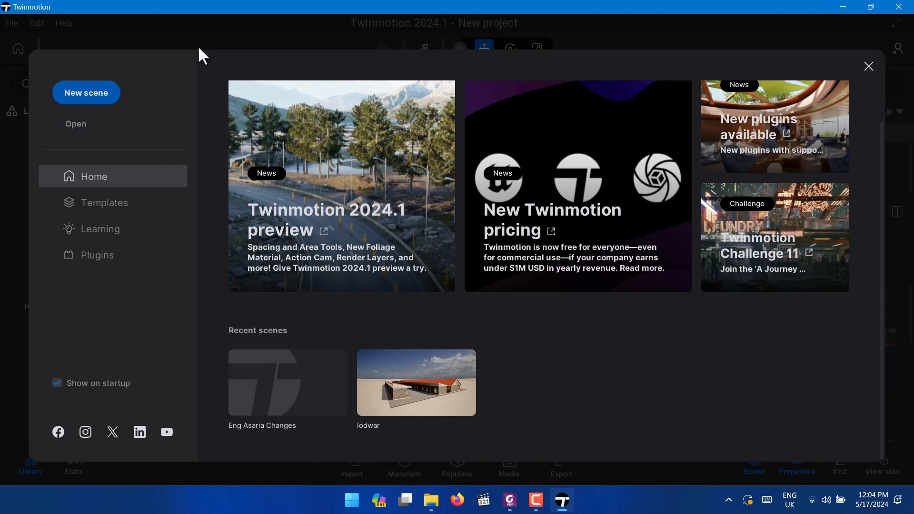